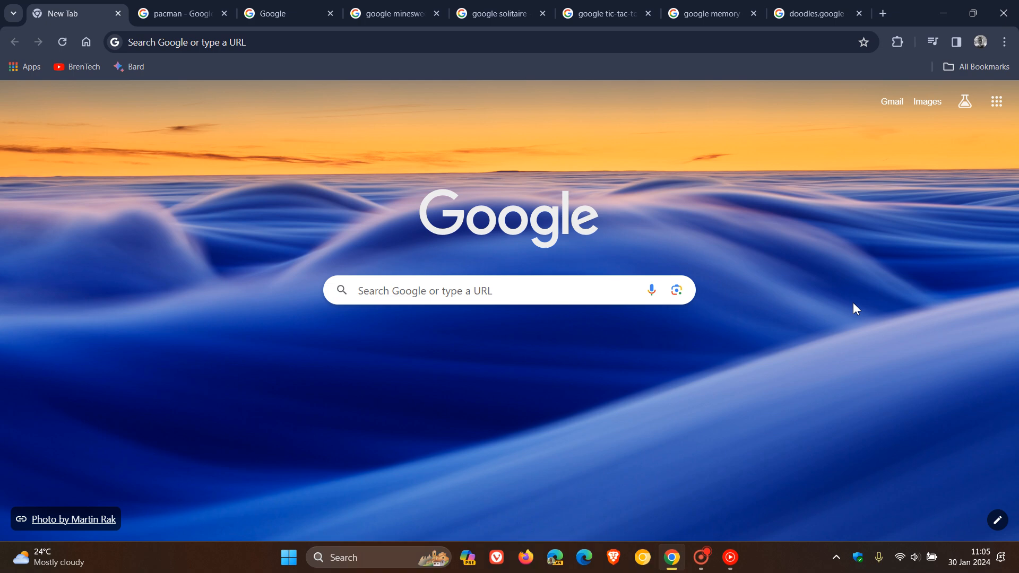
mouse_move(808, 302)
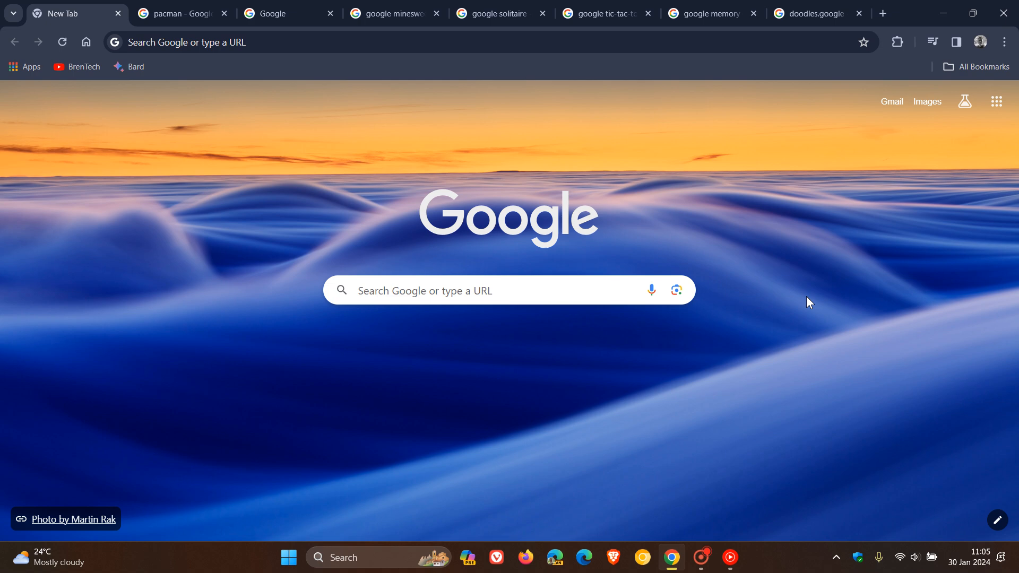
mouse_move(764, 350)
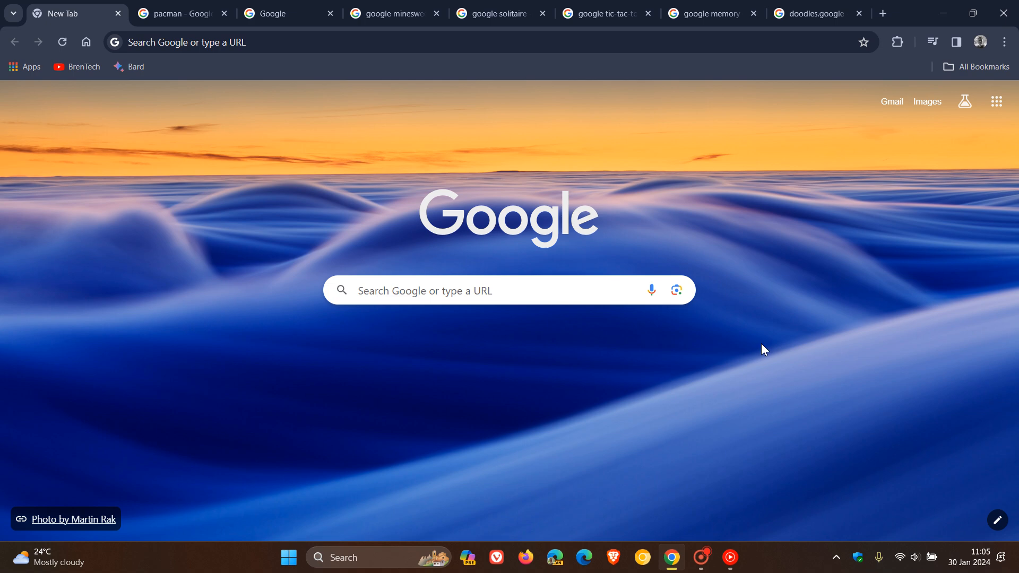
mouse_move(715, 374)
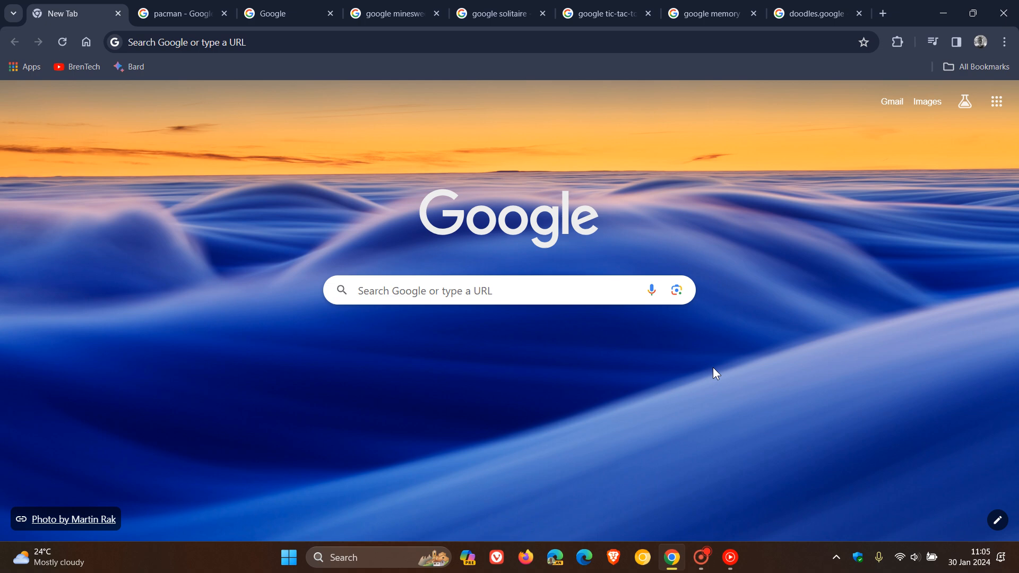
Launch the PAC-MAN Doodle from the pacman results, play a short round, and exit back to the results
click(169, 16)
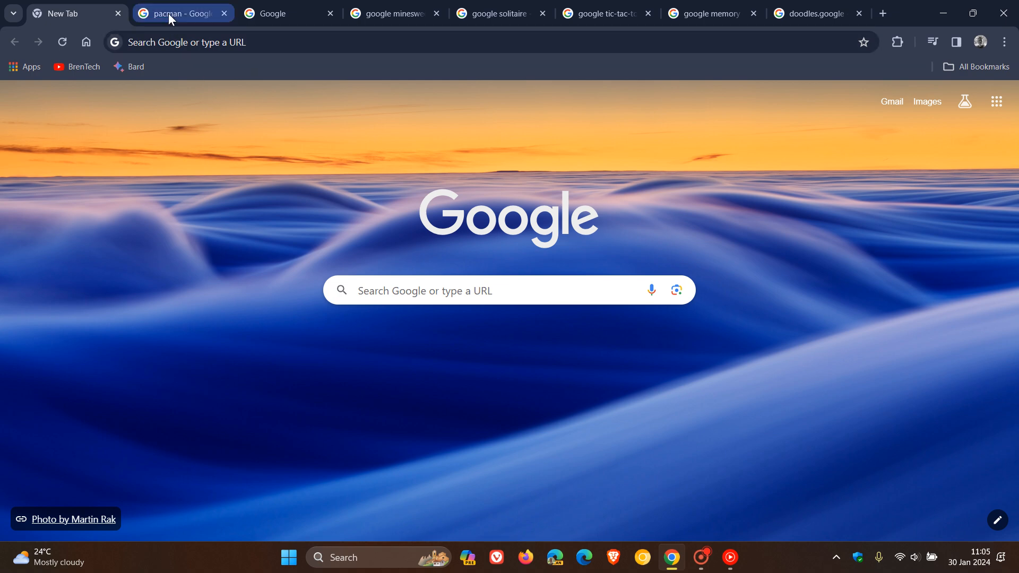
click(175, 14)
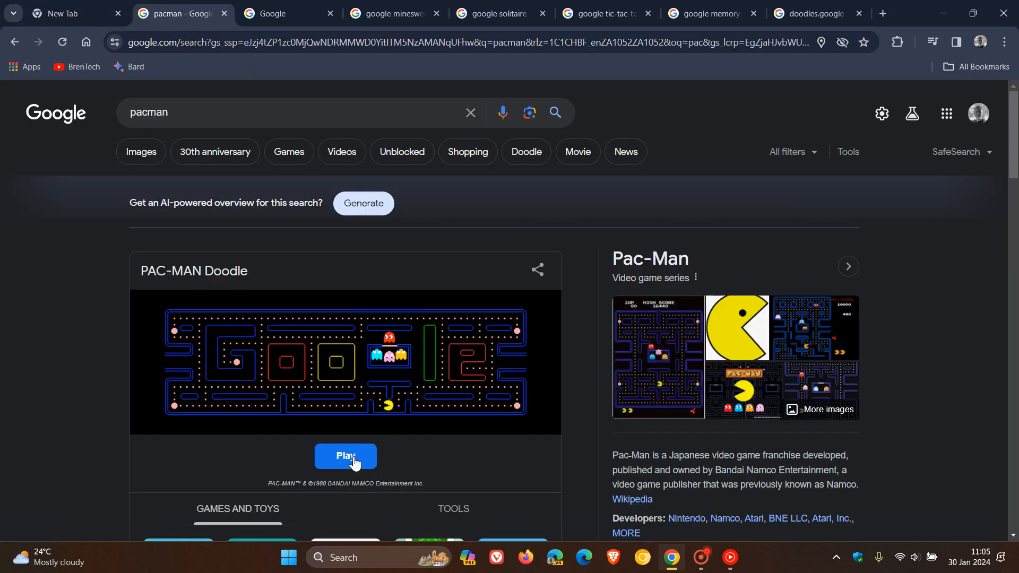
click(346, 457)
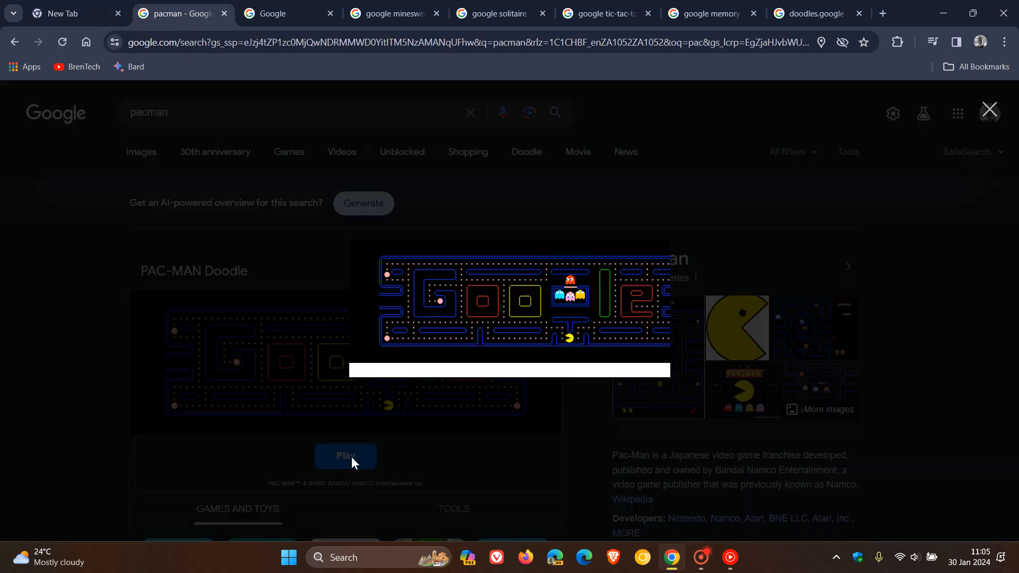
click(346, 456)
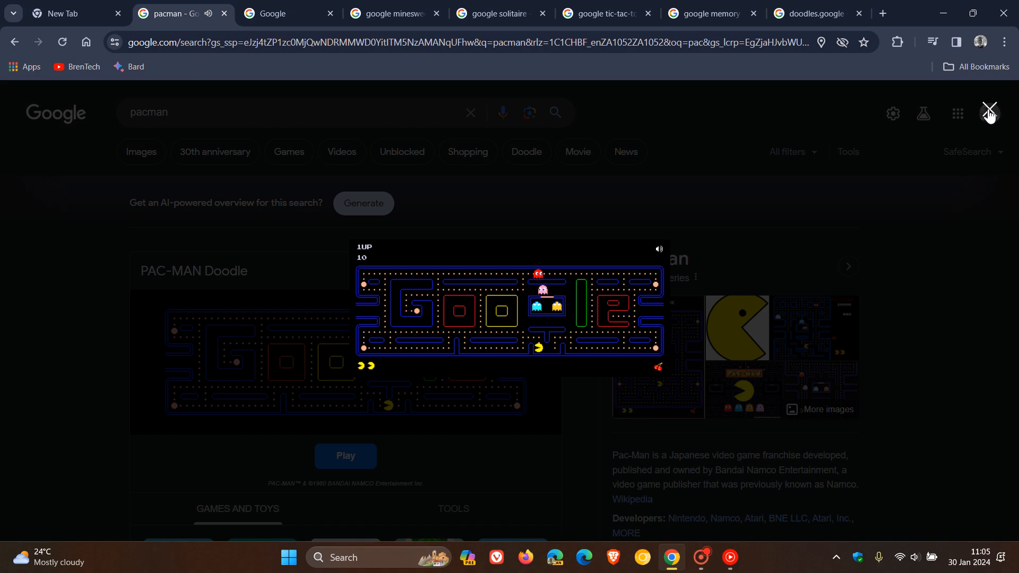
click(987, 112)
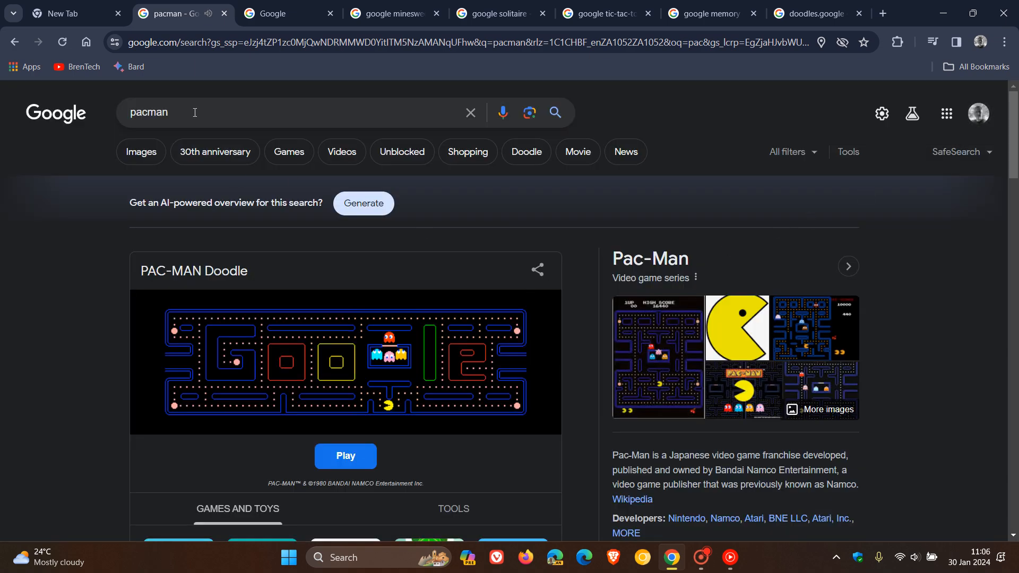
Start a round of the Google Snake game, then move over to the google minesweeper results
click(273, 14)
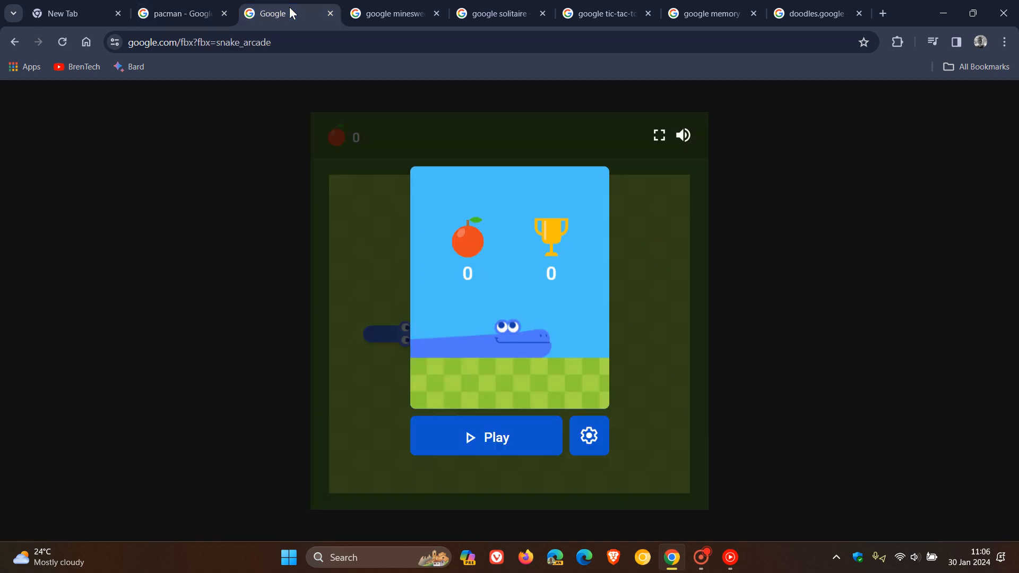
mouse_move(540, 329)
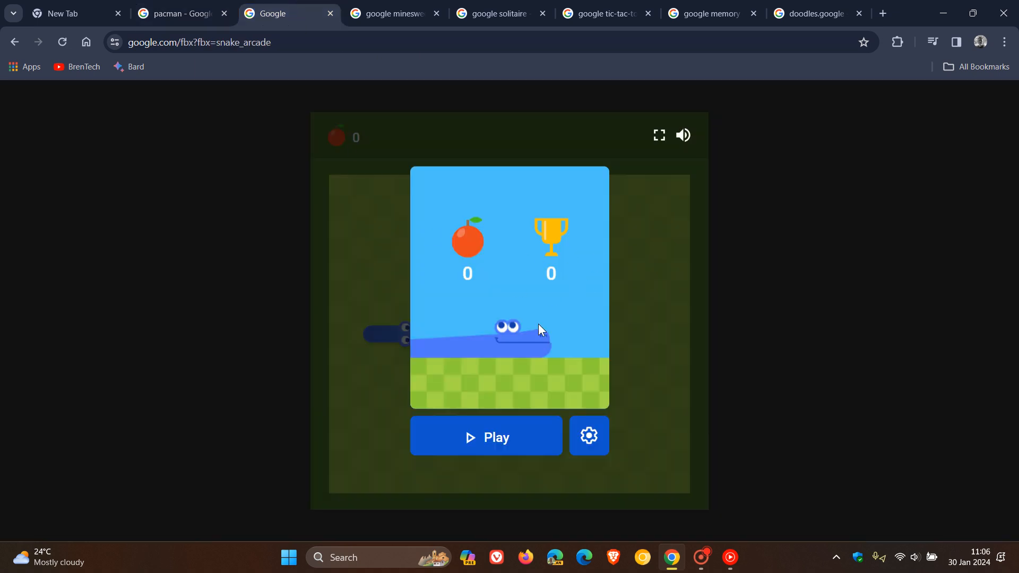
click(486, 436)
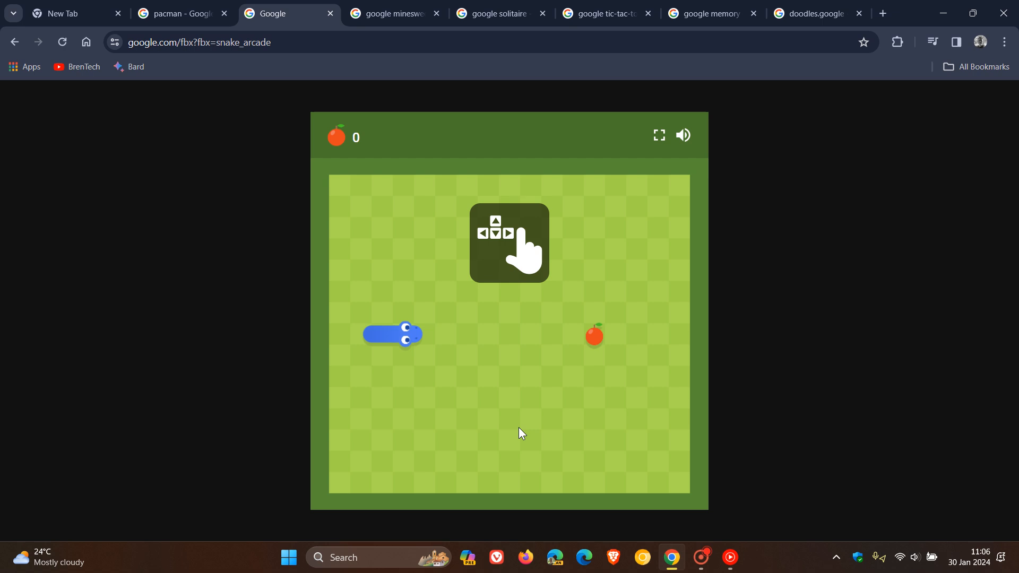
mouse_move(590, 255)
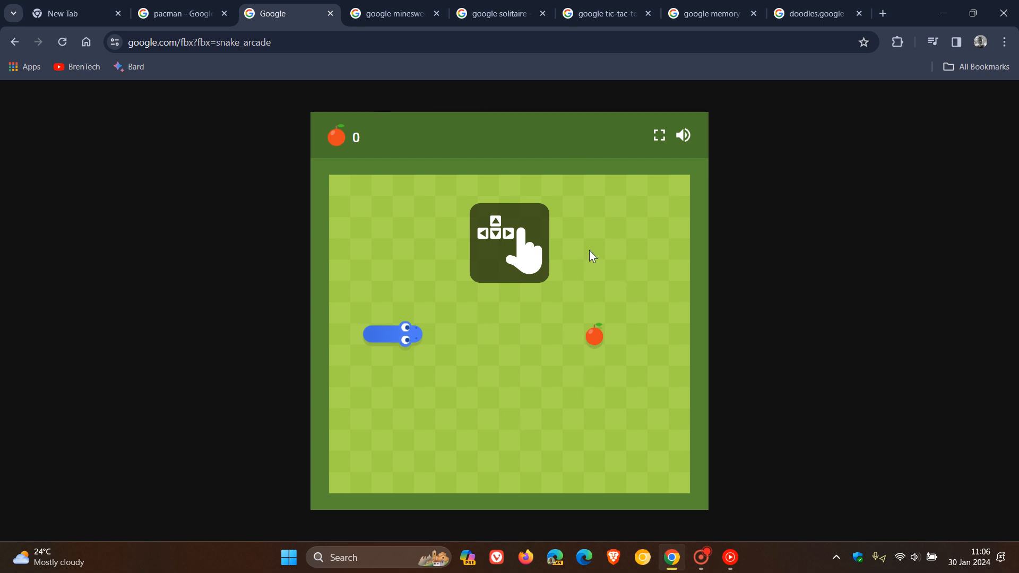
mouse_move(425, 127)
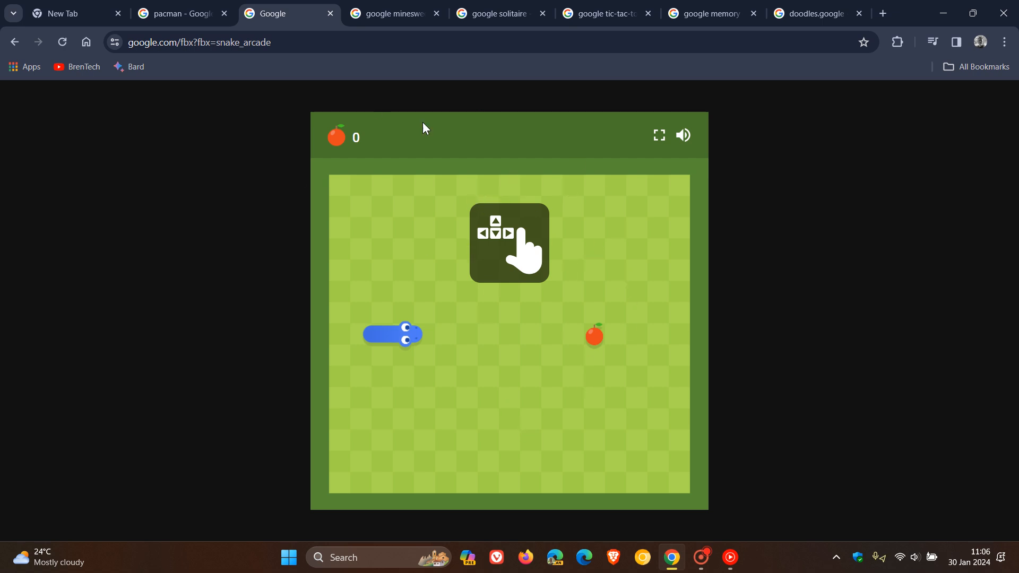
click(392, 14)
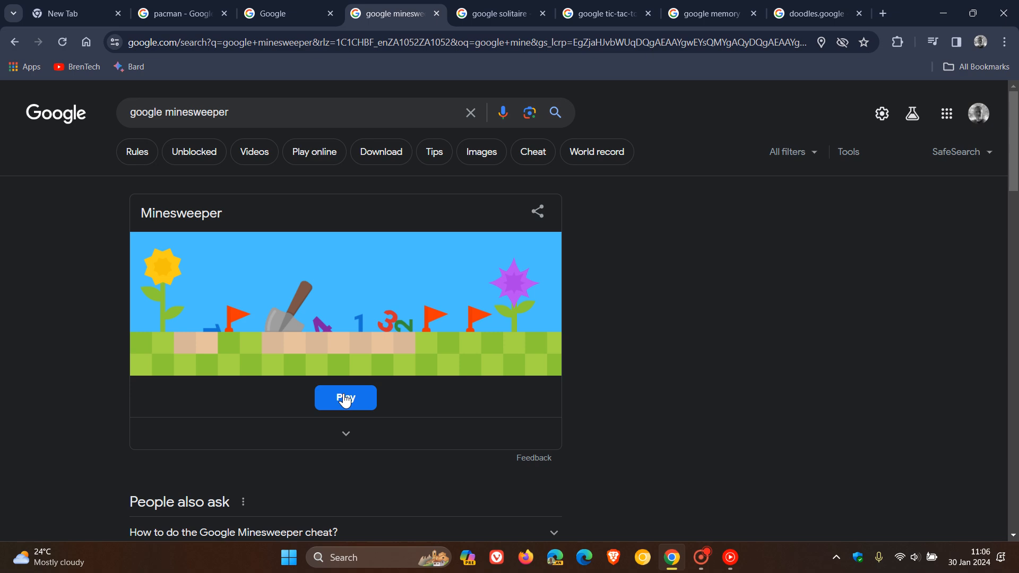
Launch the Minesweeper game, glance at the solitaire results, and land on the tic-tac-toe board
click(345, 397)
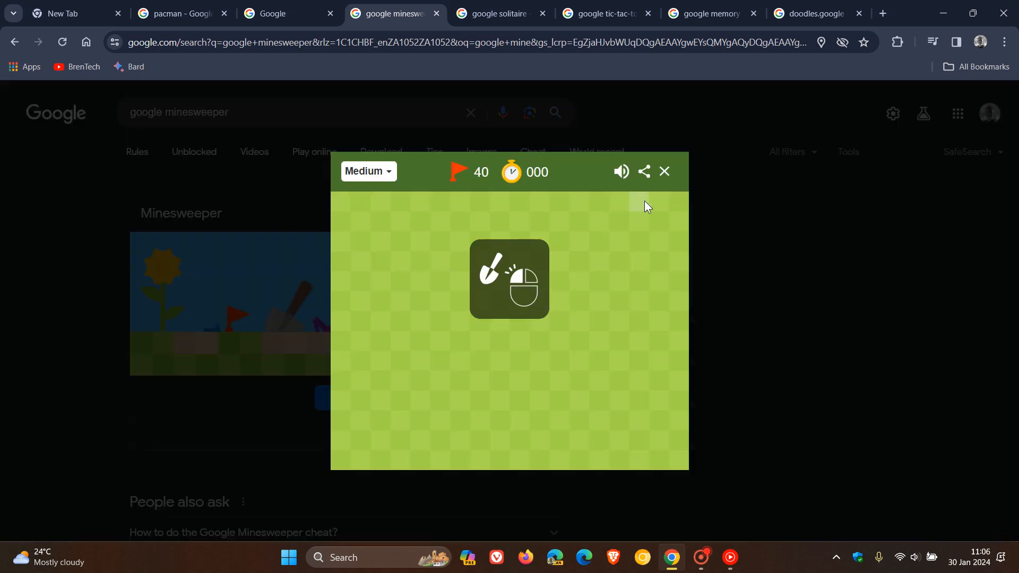
click(505, 15)
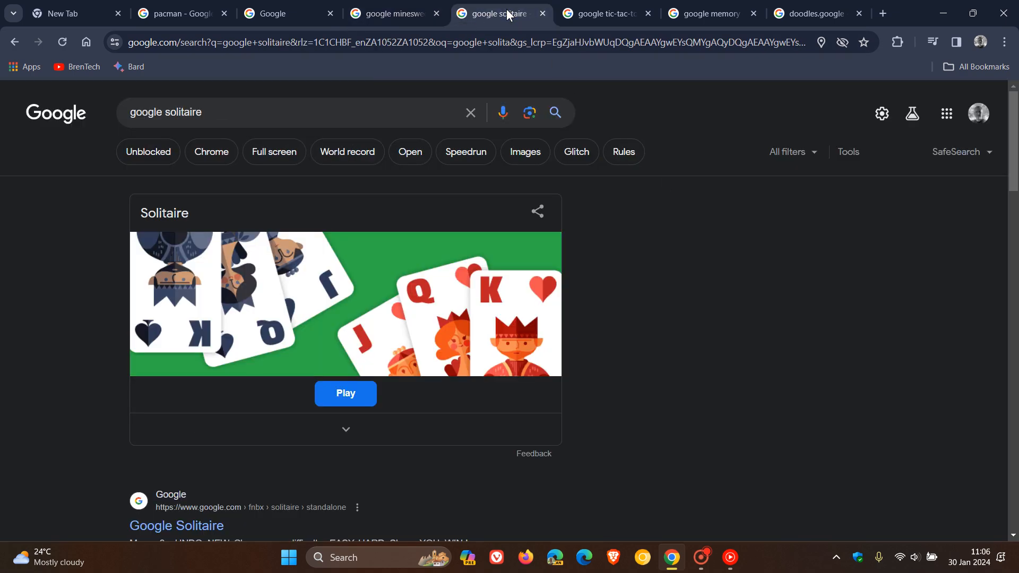
click(605, 14)
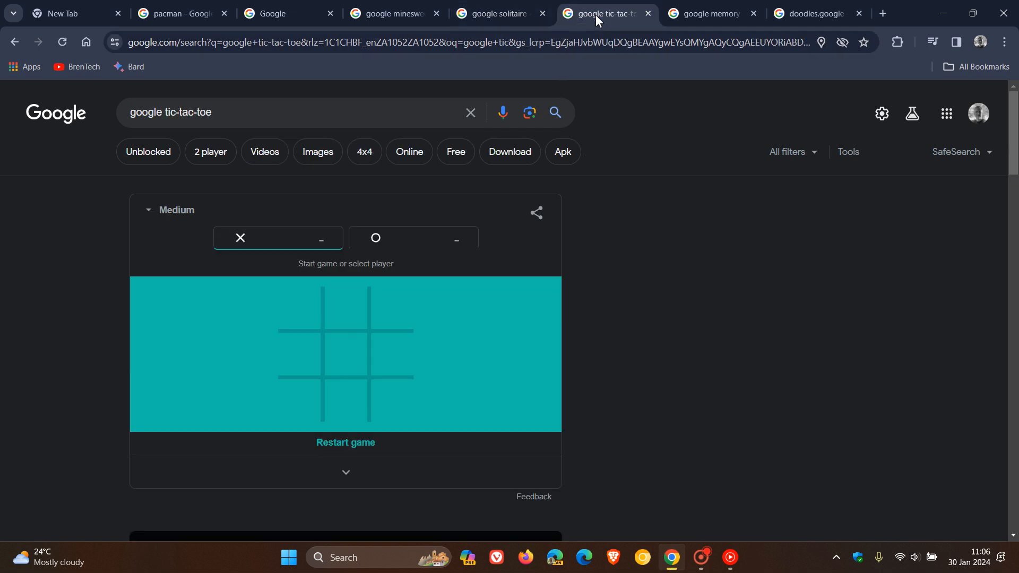
mouse_move(709, 21)
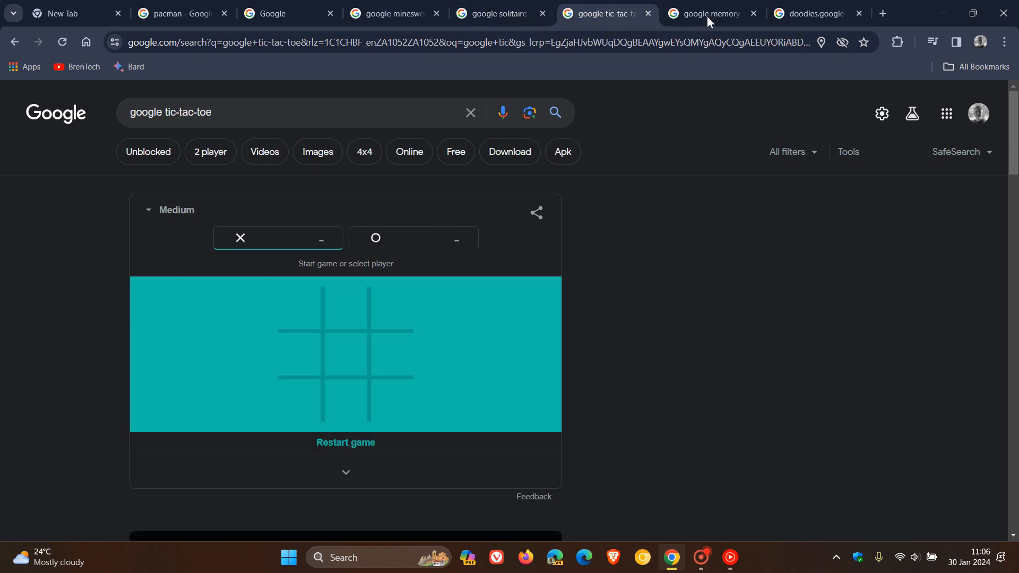
Launch the Google Memory game from its results page and close it again
click(711, 14)
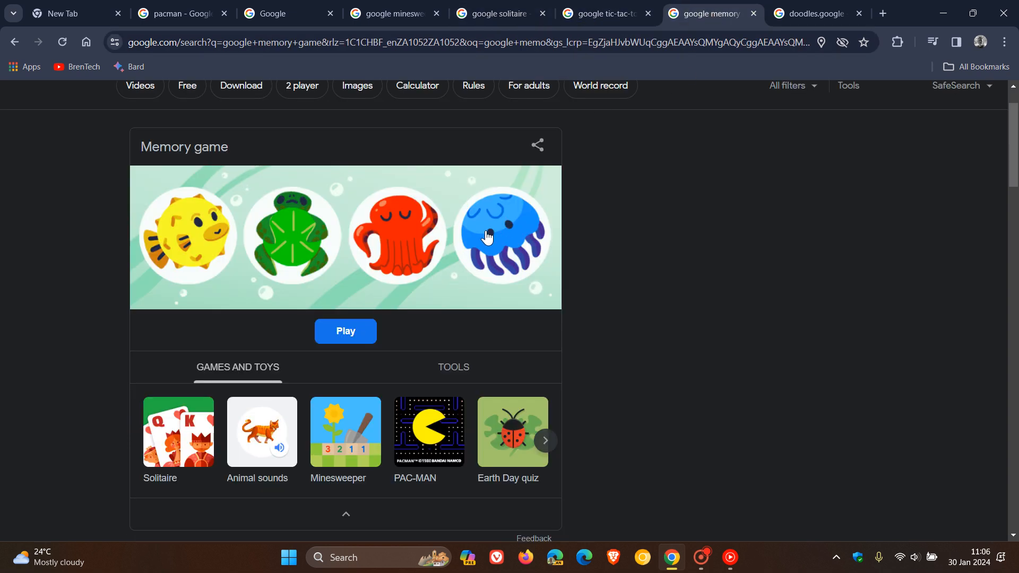
mouse_move(463, 232)
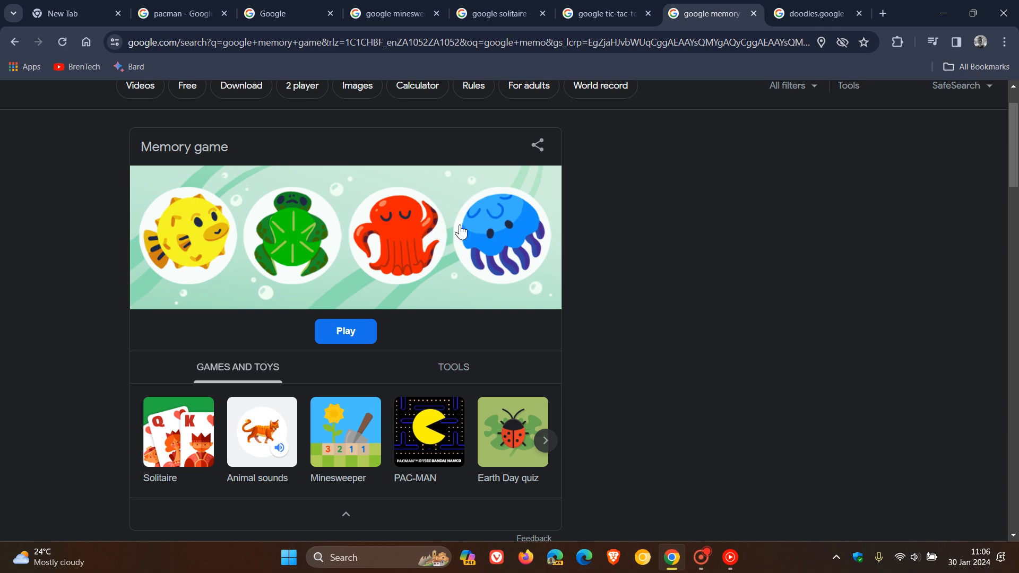
click(346, 331)
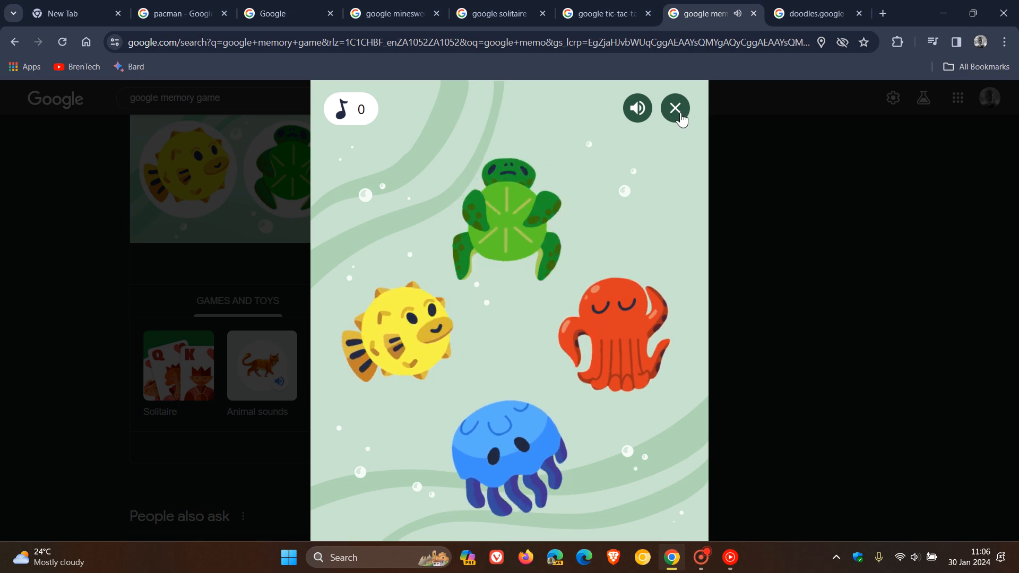
click(674, 108)
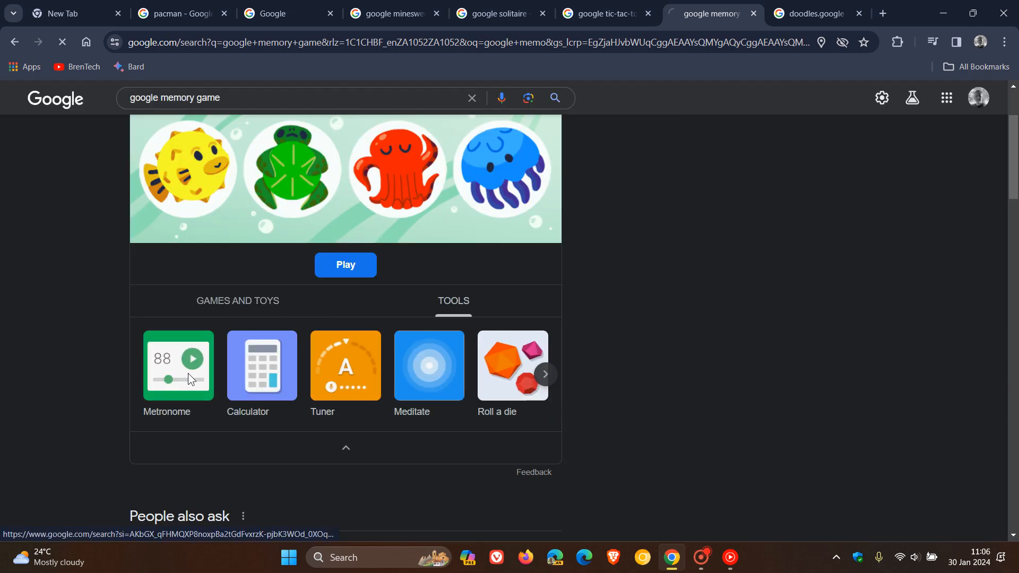
Bring up the Metronome tool under Tools and start it ticking at 100 BPM
click(178, 365)
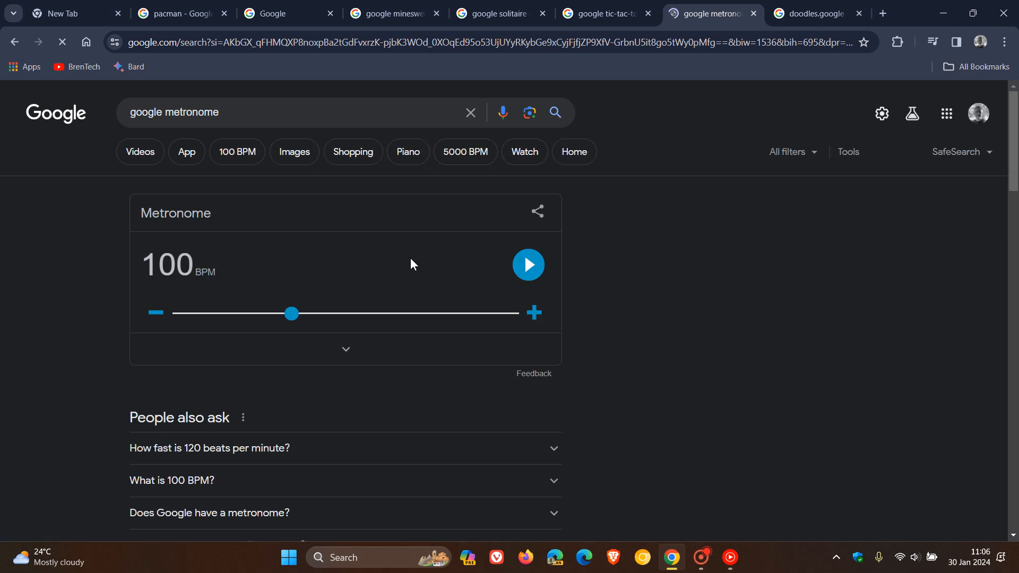
click(528, 266)
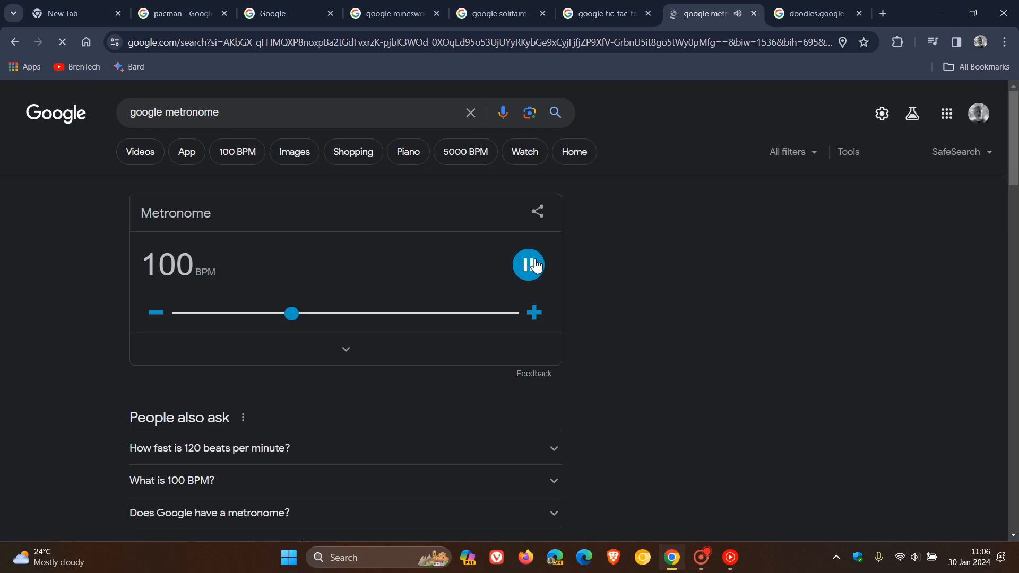
click(528, 266)
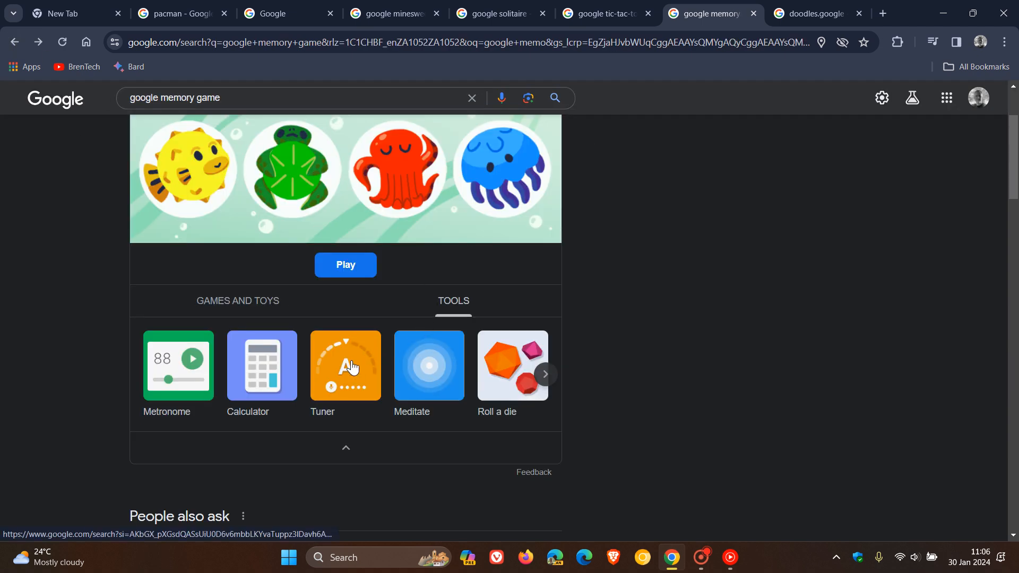
click(346, 365)
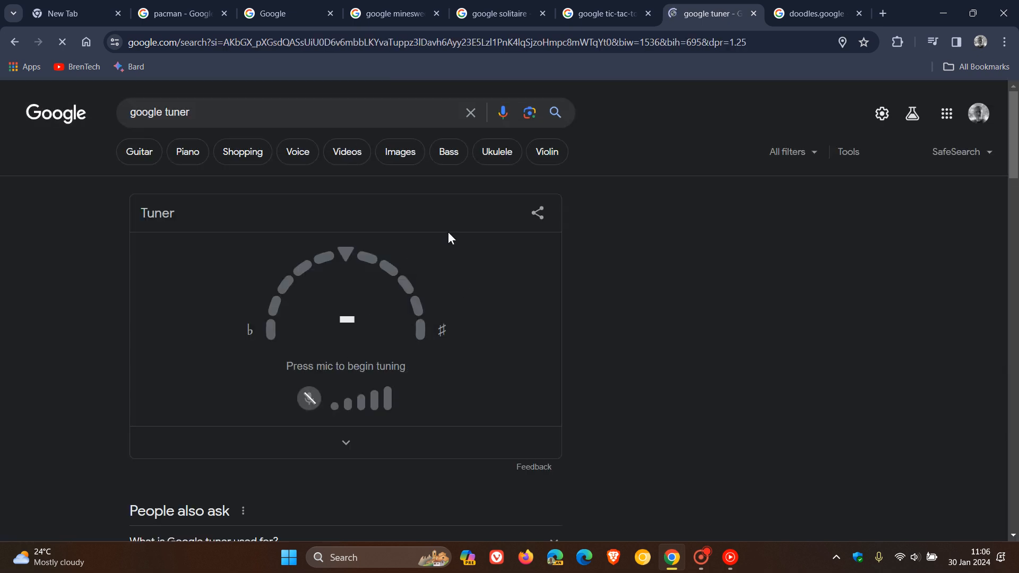
text(google memory game)
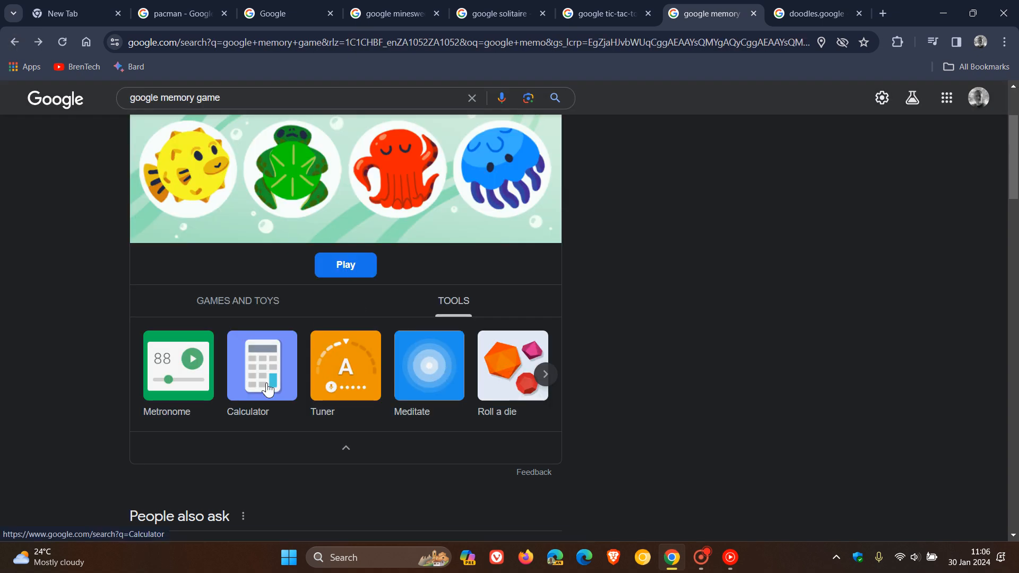
click(545, 373)
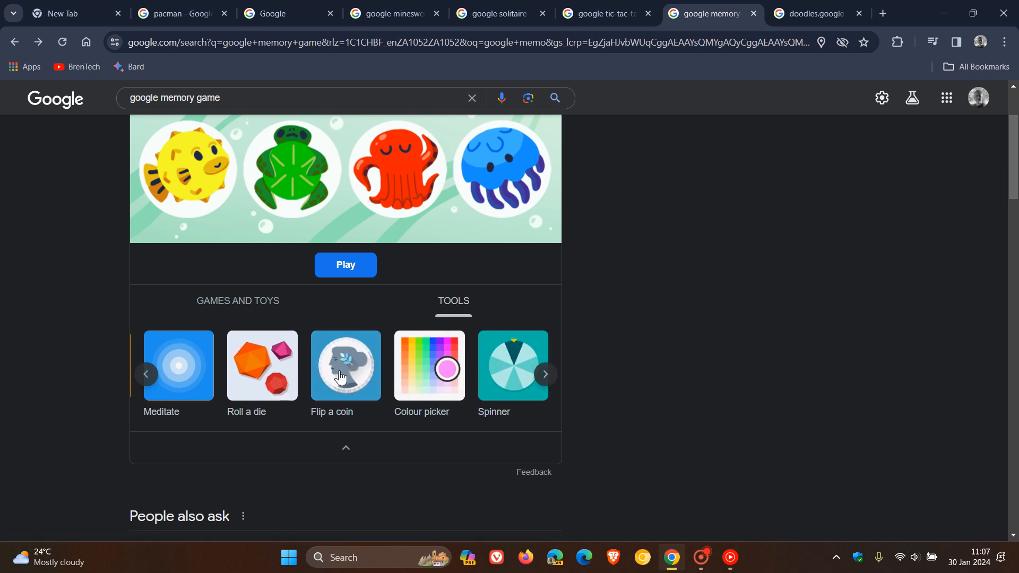
click(346, 365)
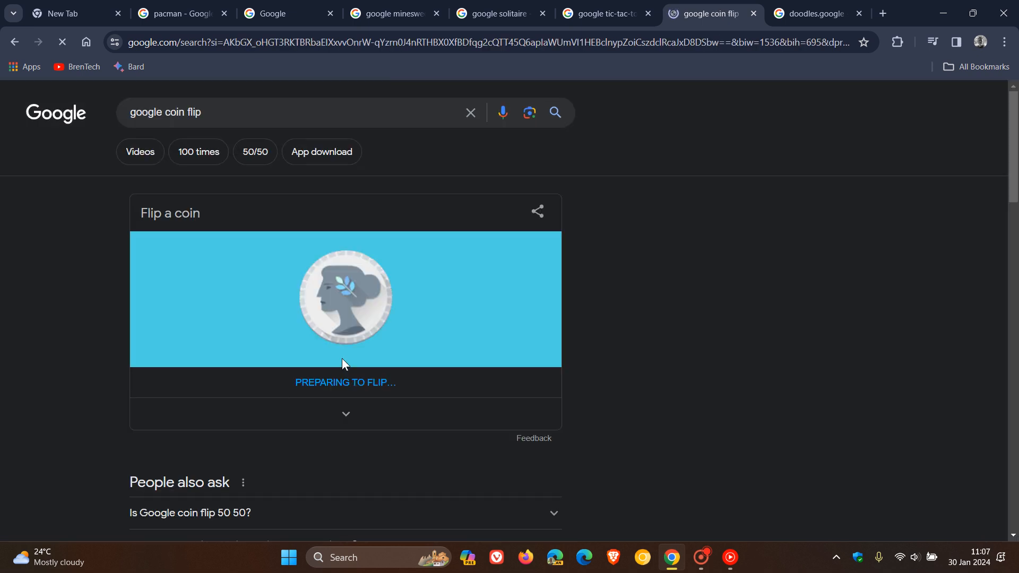
click(345, 297)
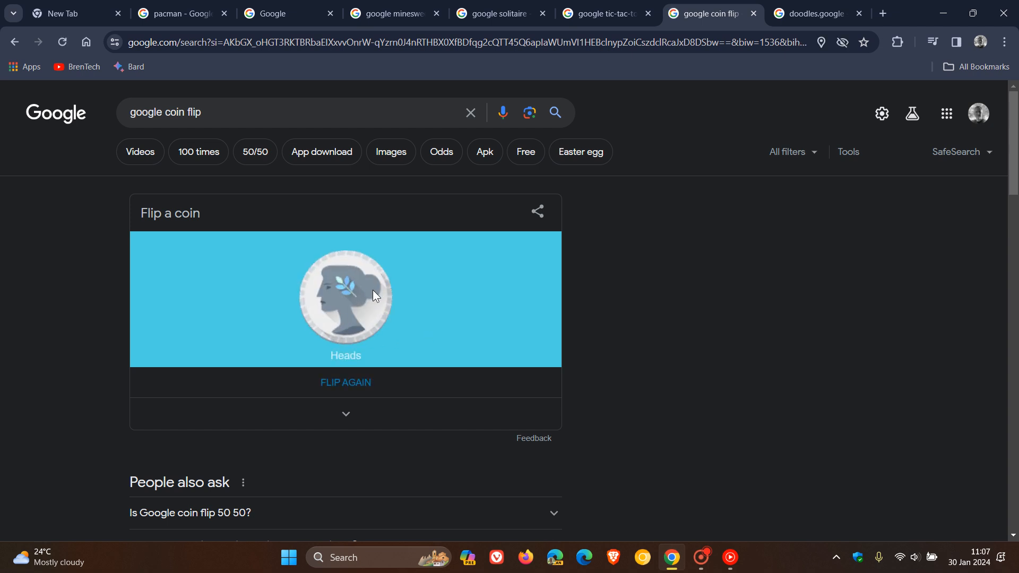
mouse_move(413, 248)
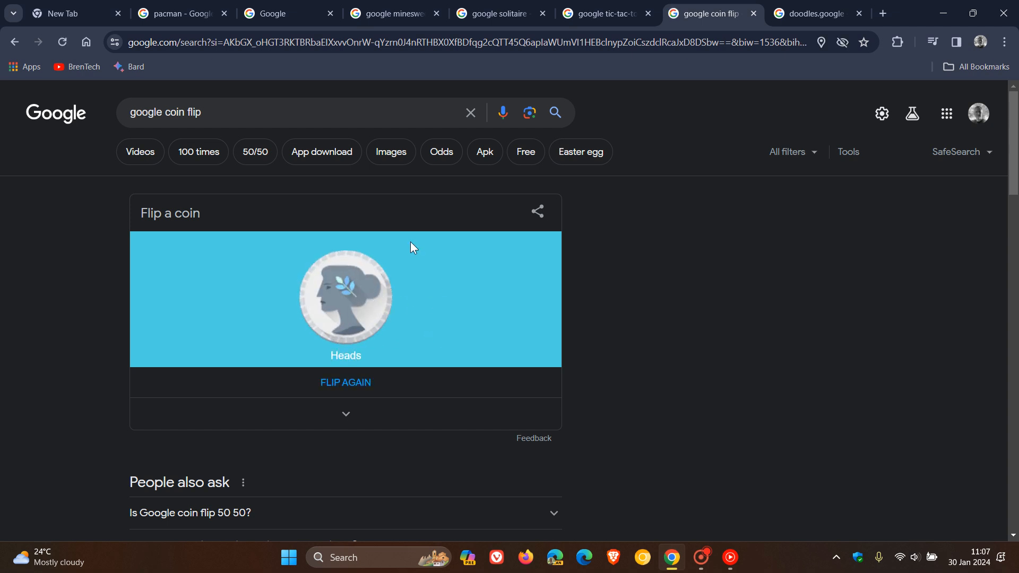
click(17, 42)
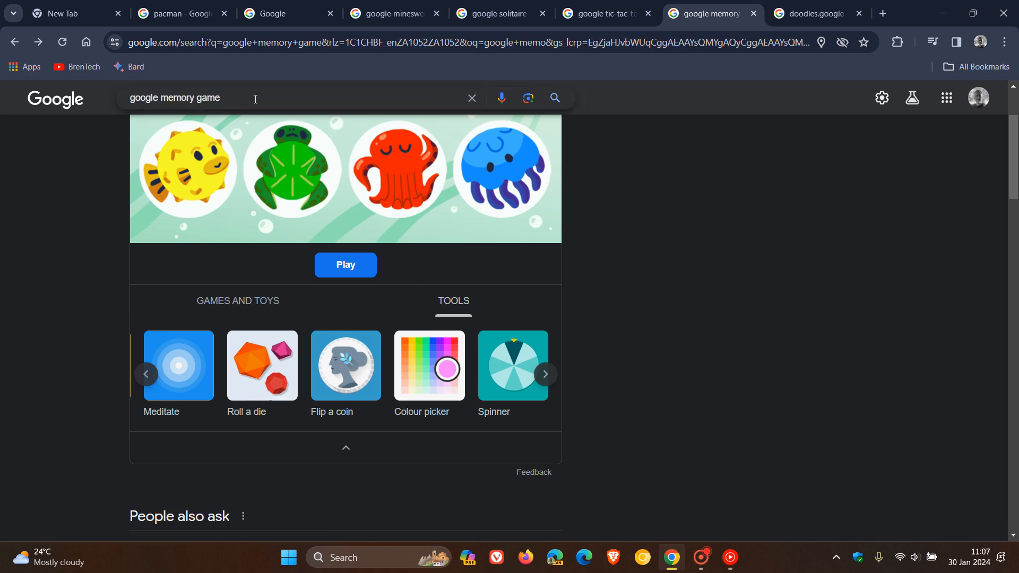
View the Jerry Lawson birthday doodle game on the doodles.google results and close it
click(812, 14)
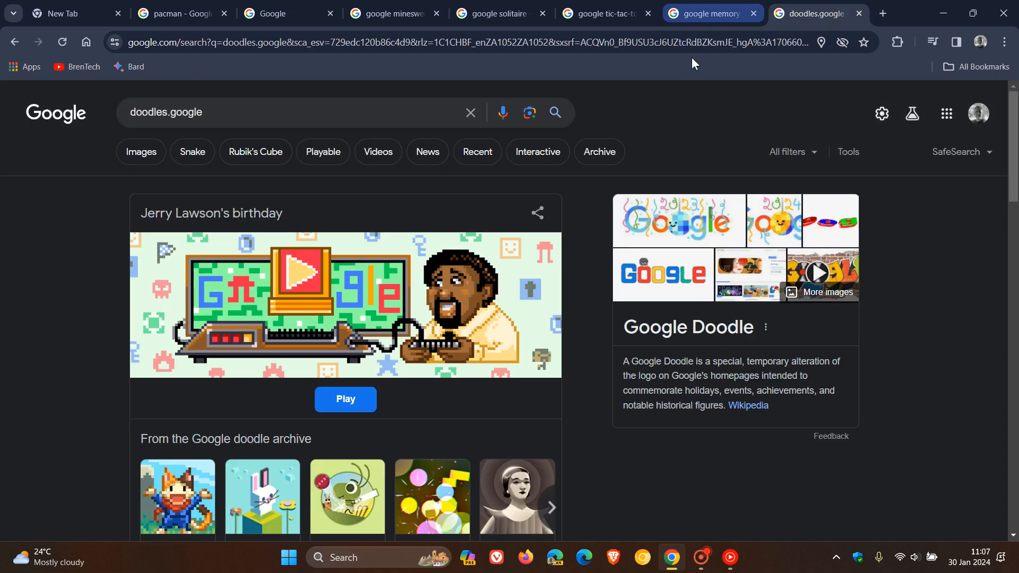
mouse_move(367, 159)
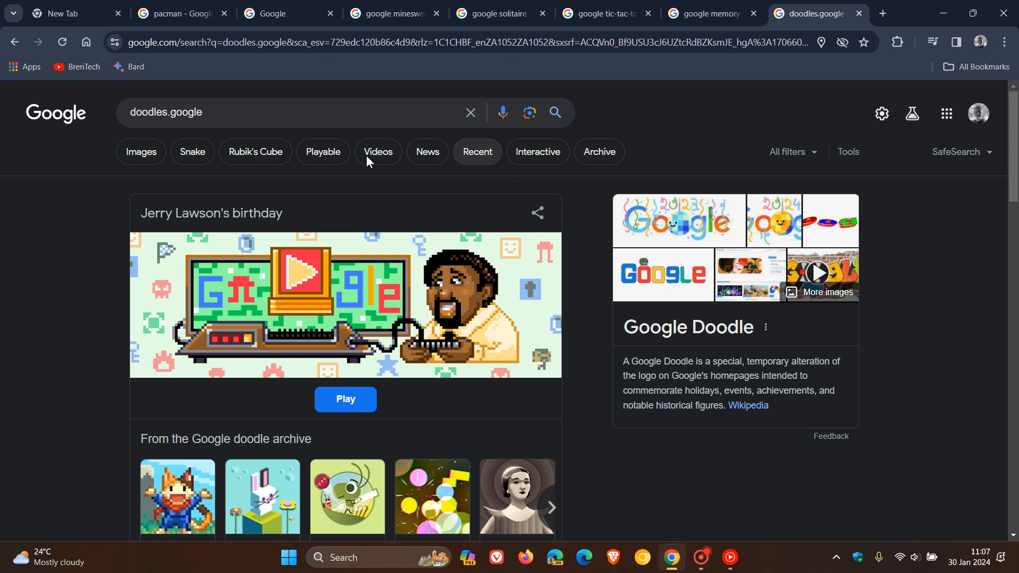
scroll(down, 3)
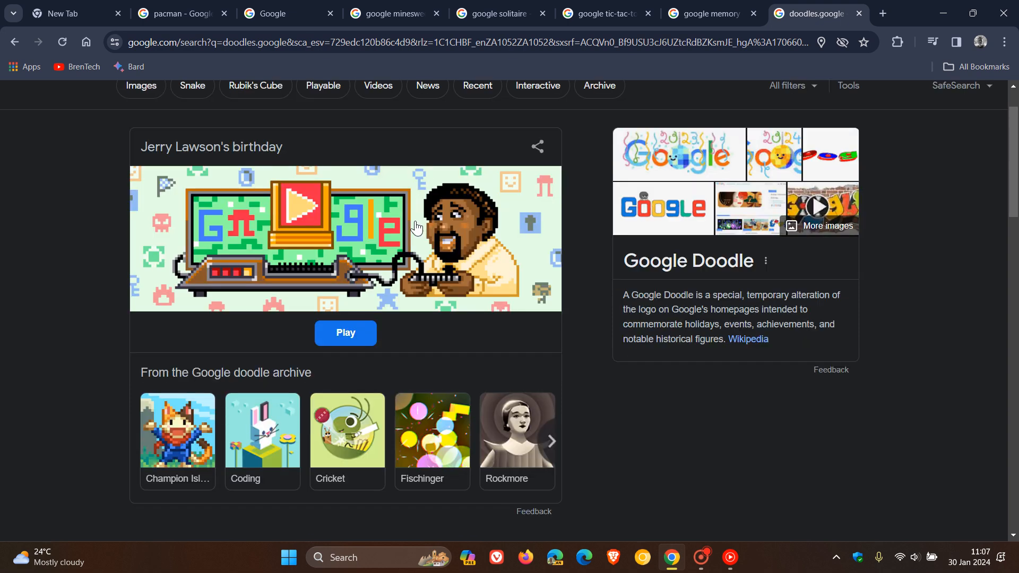
mouse_move(426, 226)
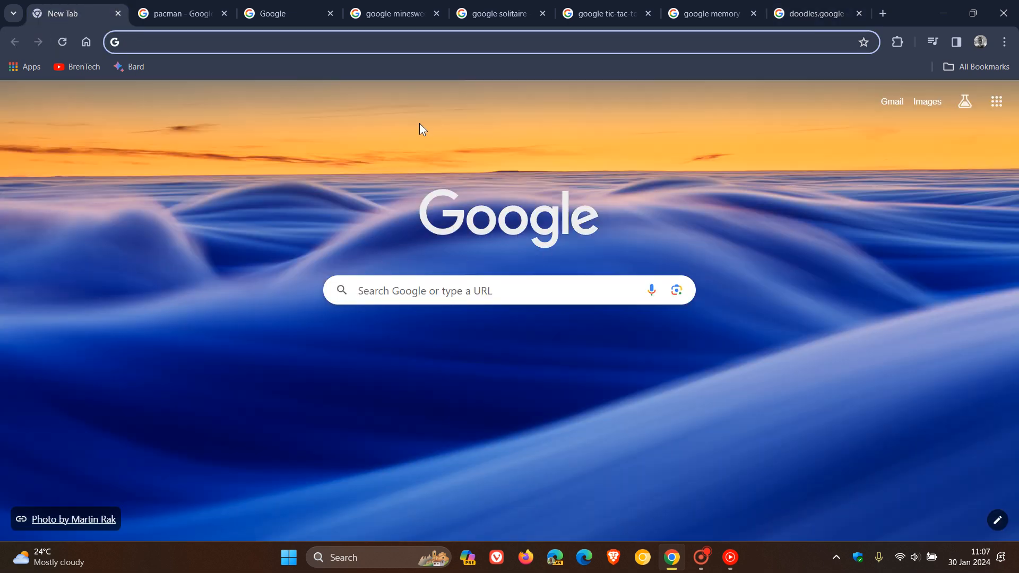
mouse_move(435, 105)
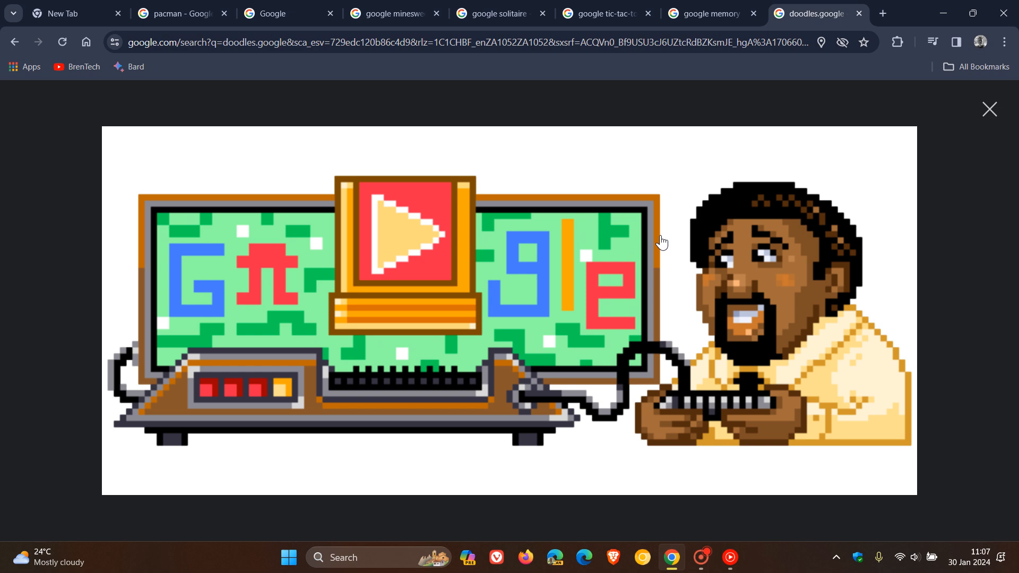
click(989, 108)
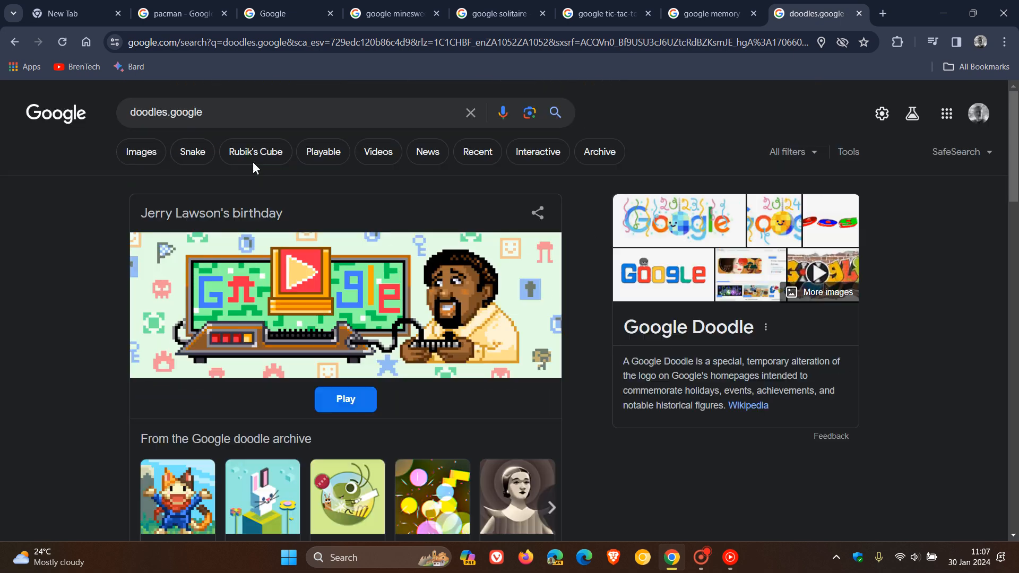
Visit the archived Coding Doodle, then go back to the doodles search results
scroll(down, 3)
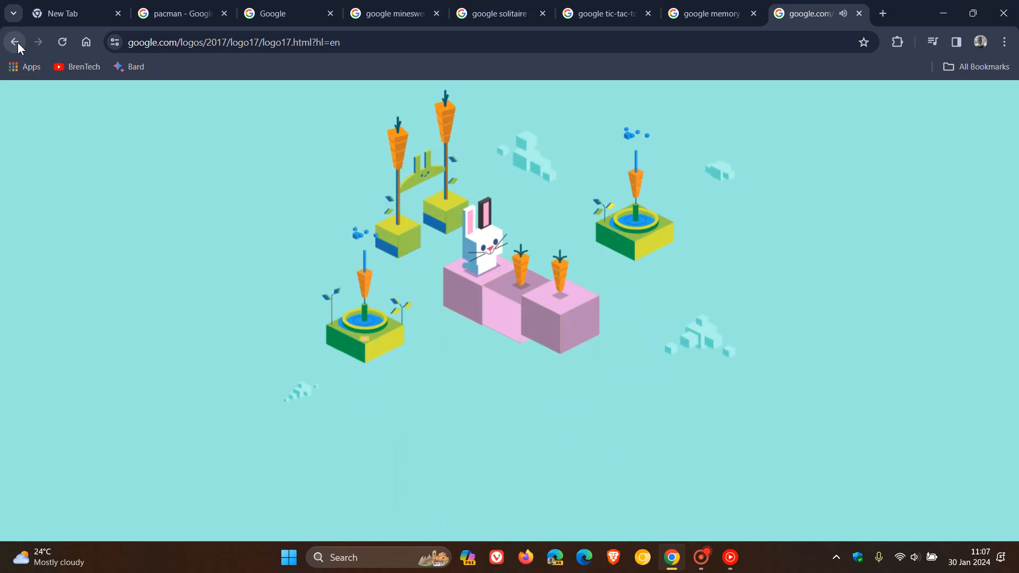
click(15, 43)
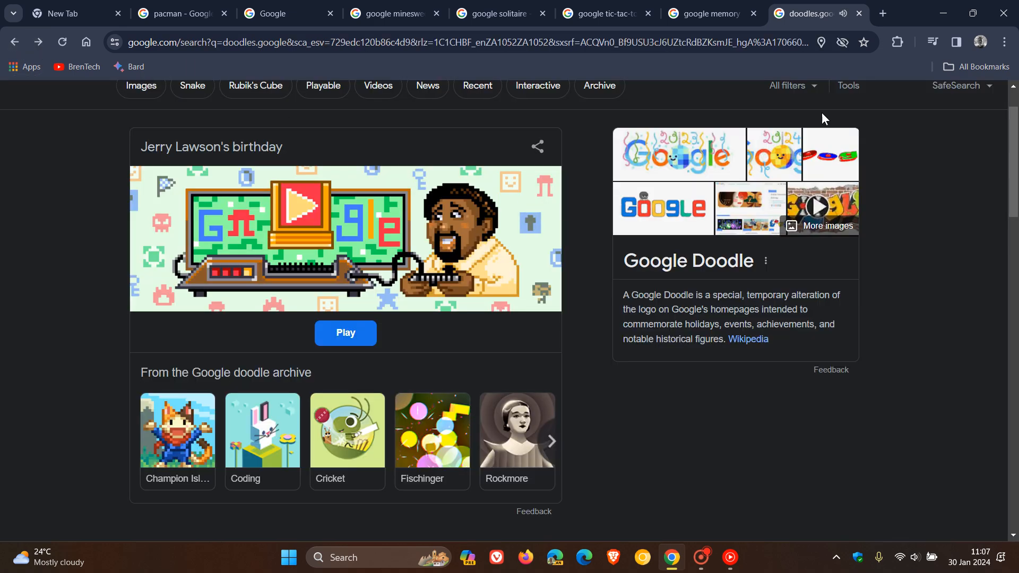
In a new tab, search 'dino run' and choose 'Play Chrome Dino game' to load the Dino game
click(884, 14)
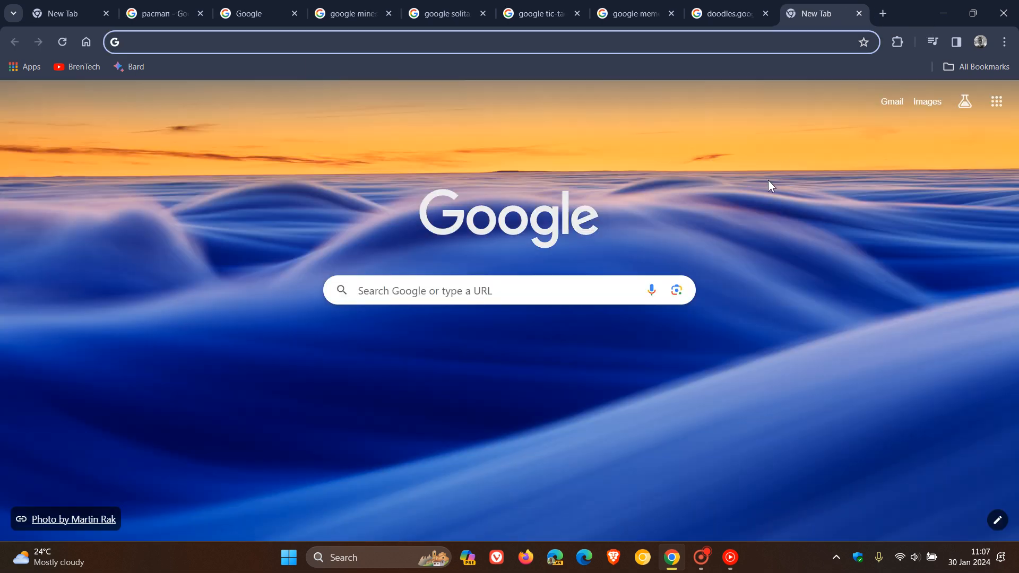
text(di)
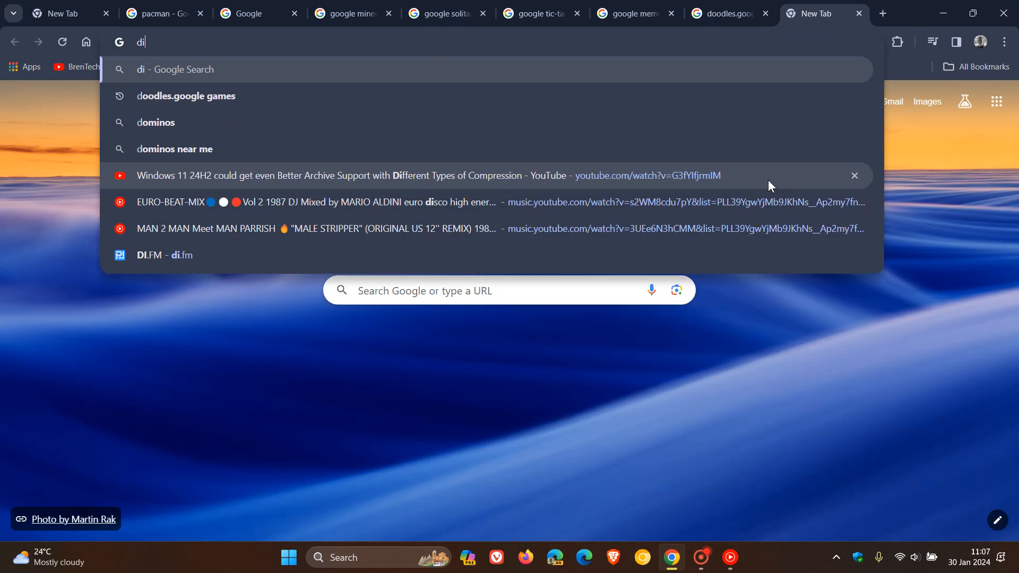
text(no r)
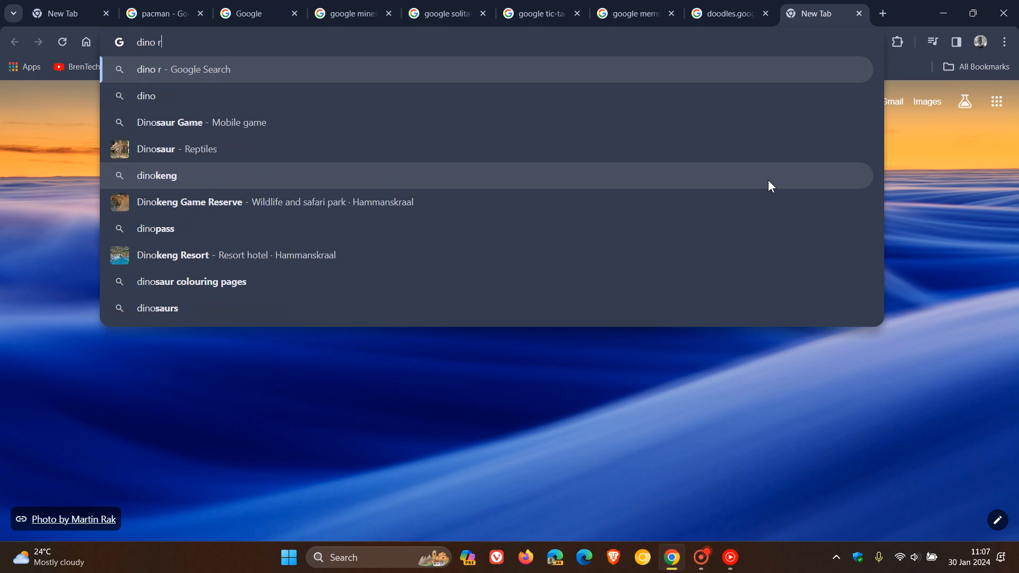
text(un)
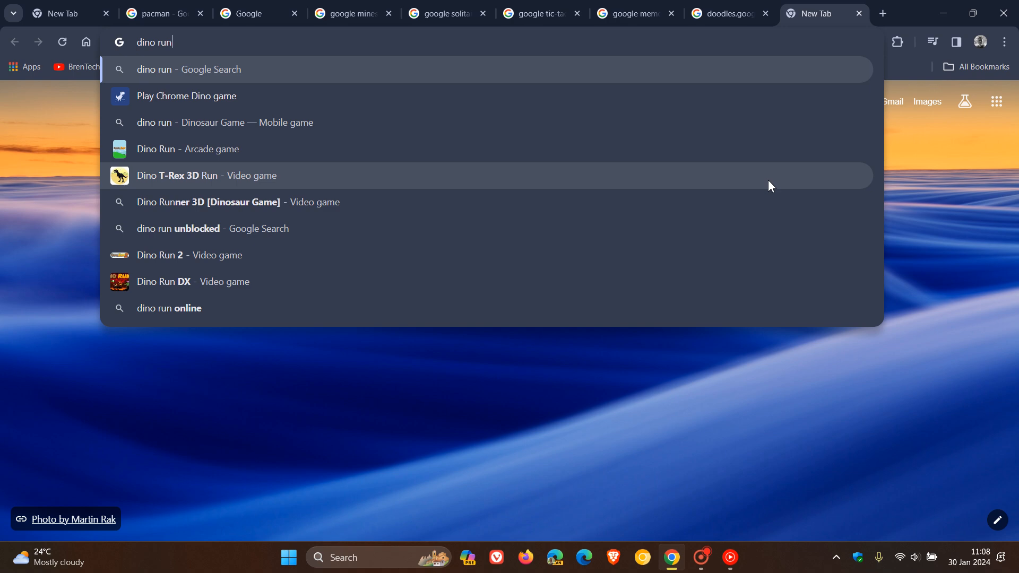
mouse_move(255, 100)
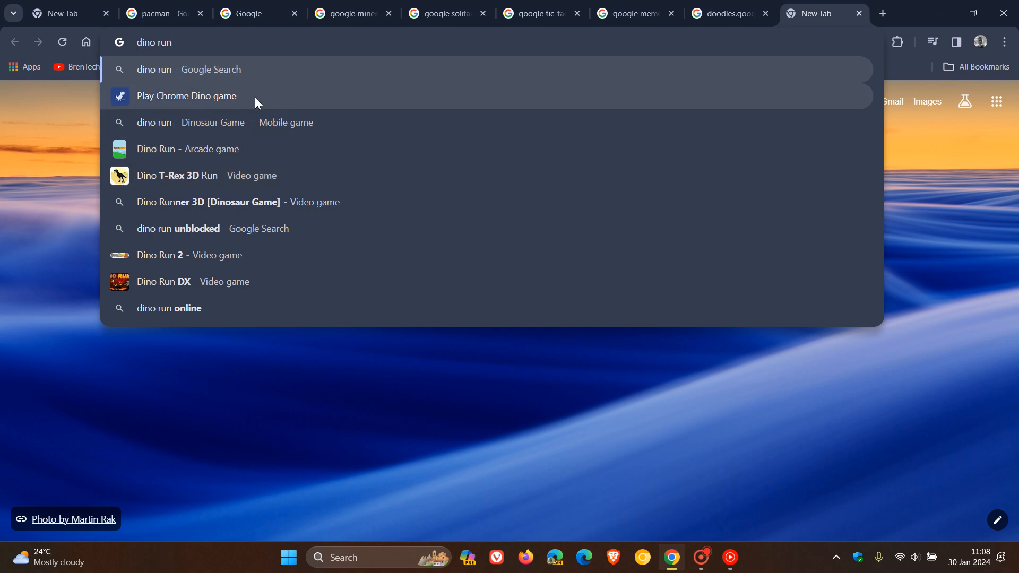
click(186, 95)
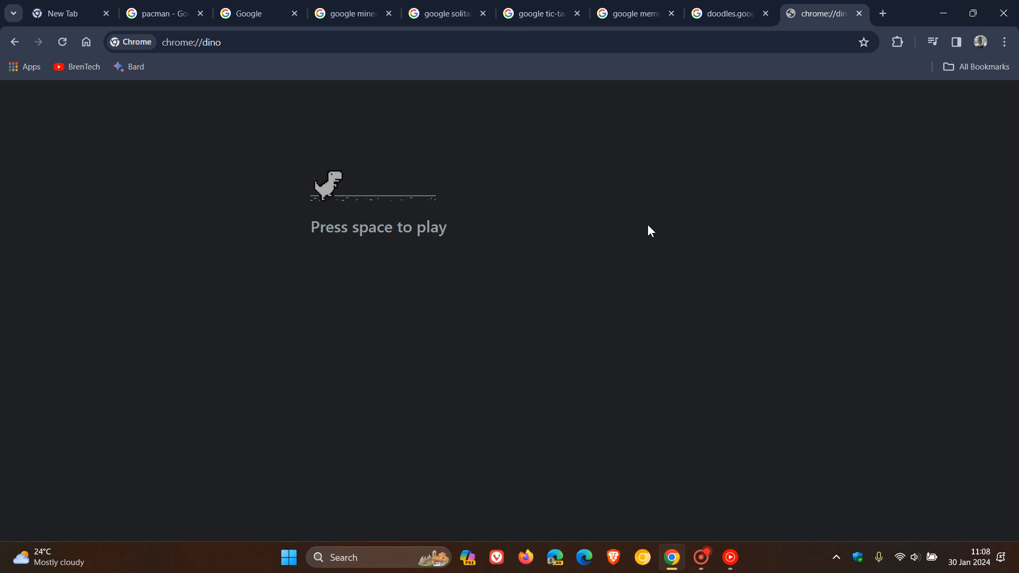
Start the Dino run with Space and jump the cacti, reaching a score of 44
key(space)
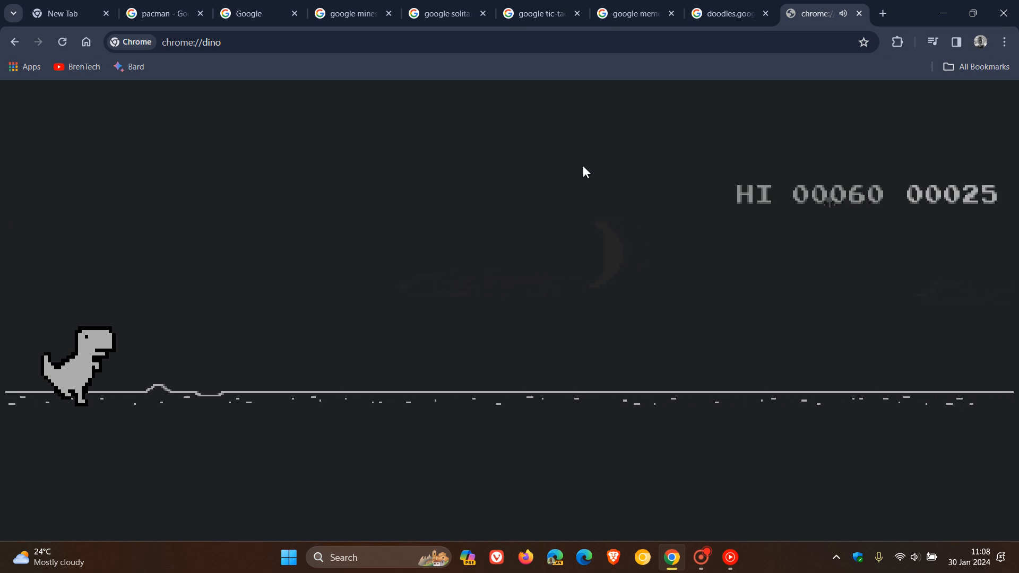
key(Space)
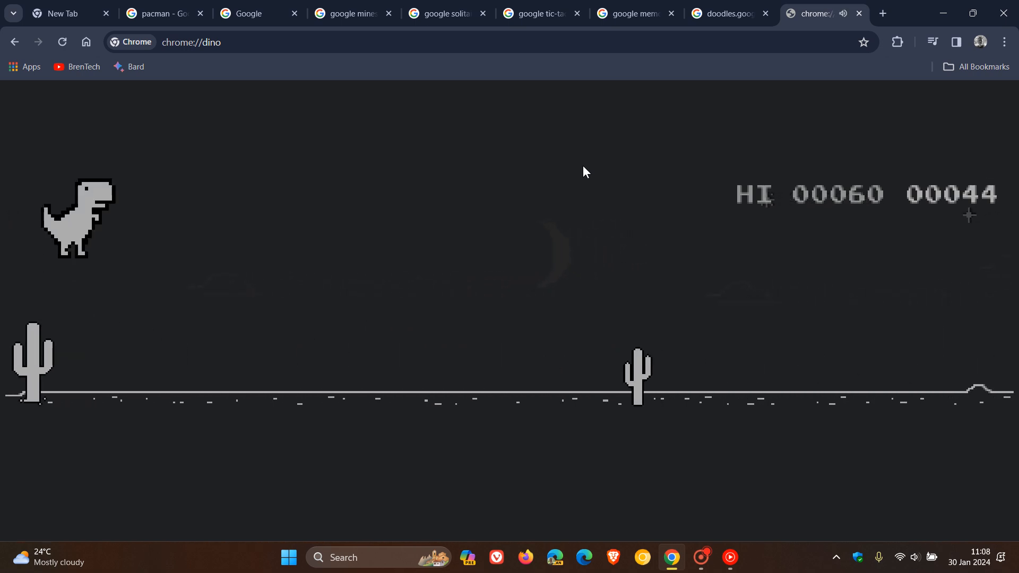